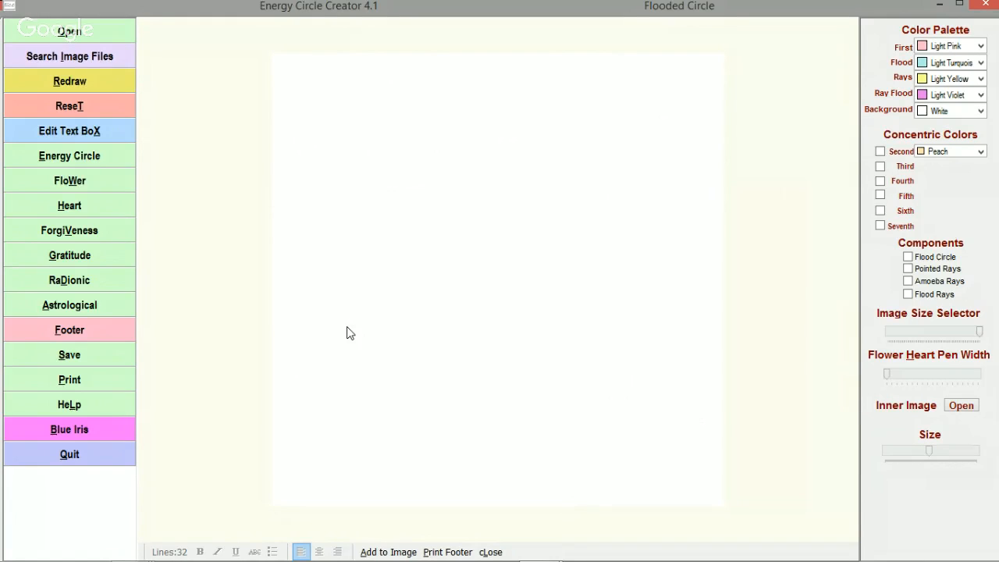
pyautogui.moveTo(349, 326)
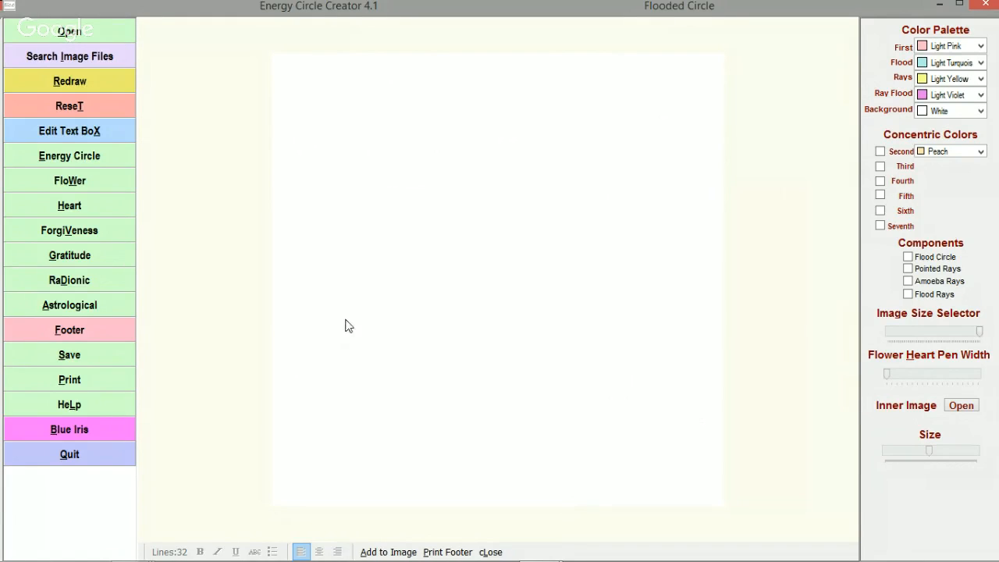
pyautogui.moveTo(290, 161)
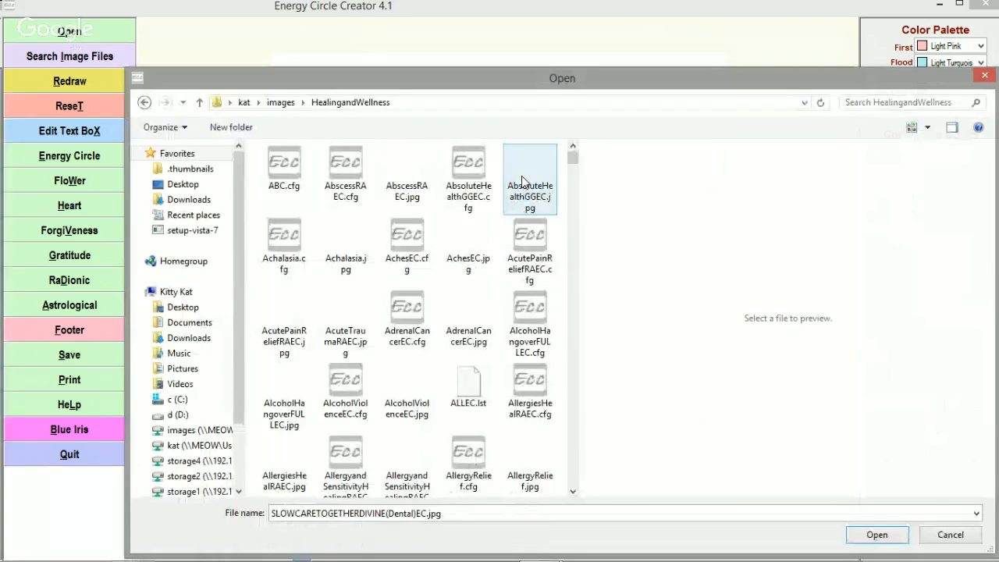
# Load the Dental Treatment energy circle with its saved image profile, then reopen the file picker
pyautogui.click(877, 535)
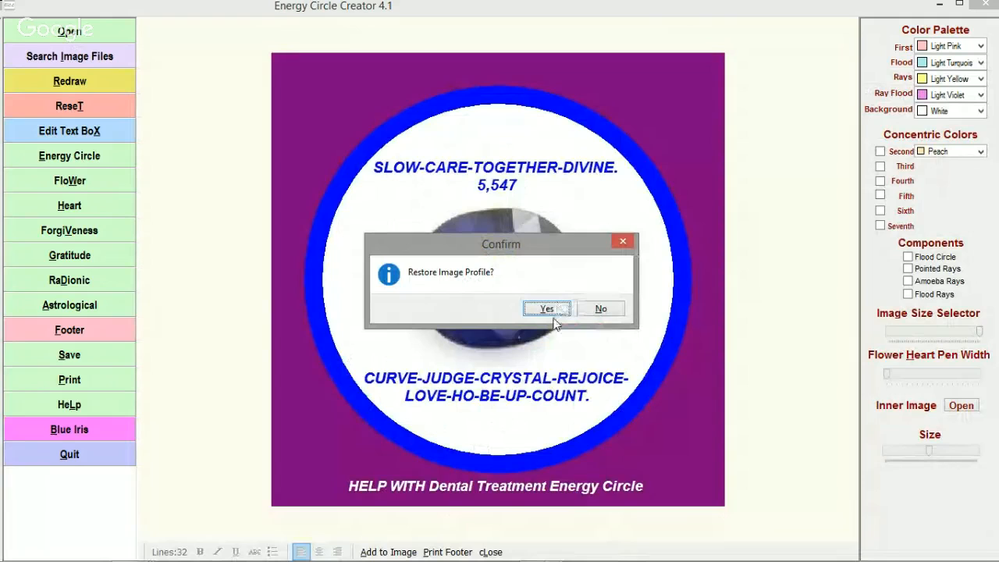
pyautogui.click(547, 309)
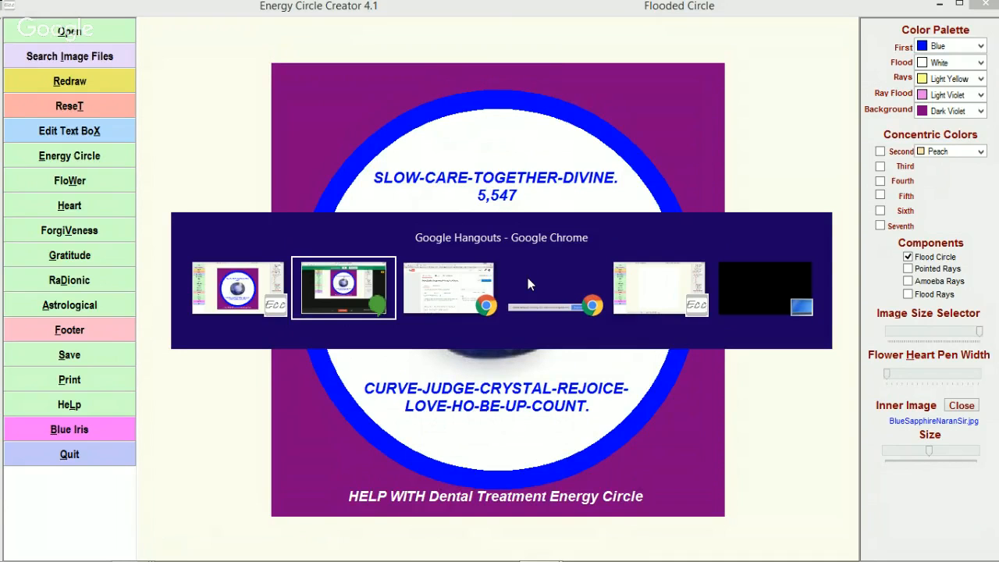
pyautogui.click(69, 105)
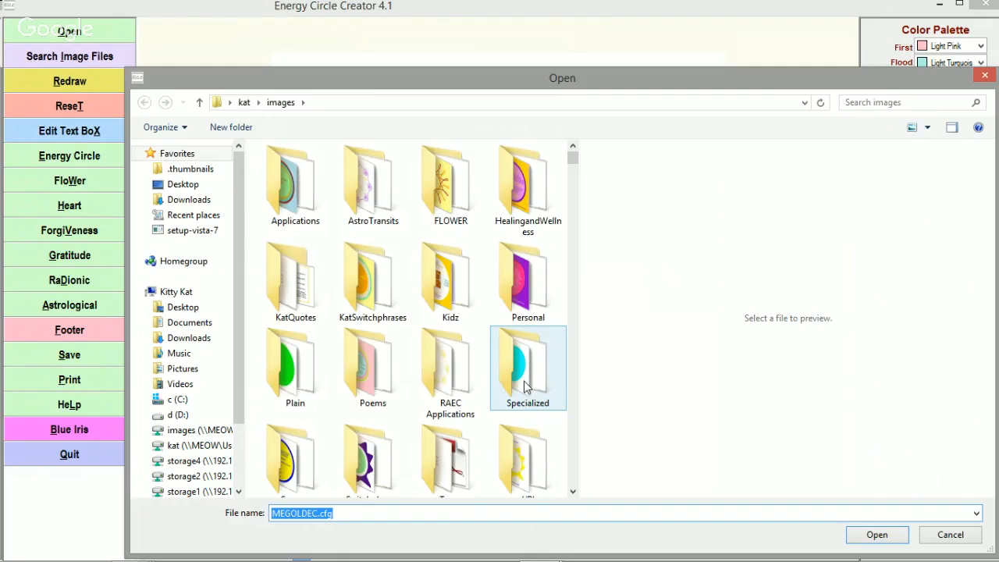
# Open SUBLIMEGOLDEC.cfg from the Specialized folder
pyautogui.doubleClick(528, 367)
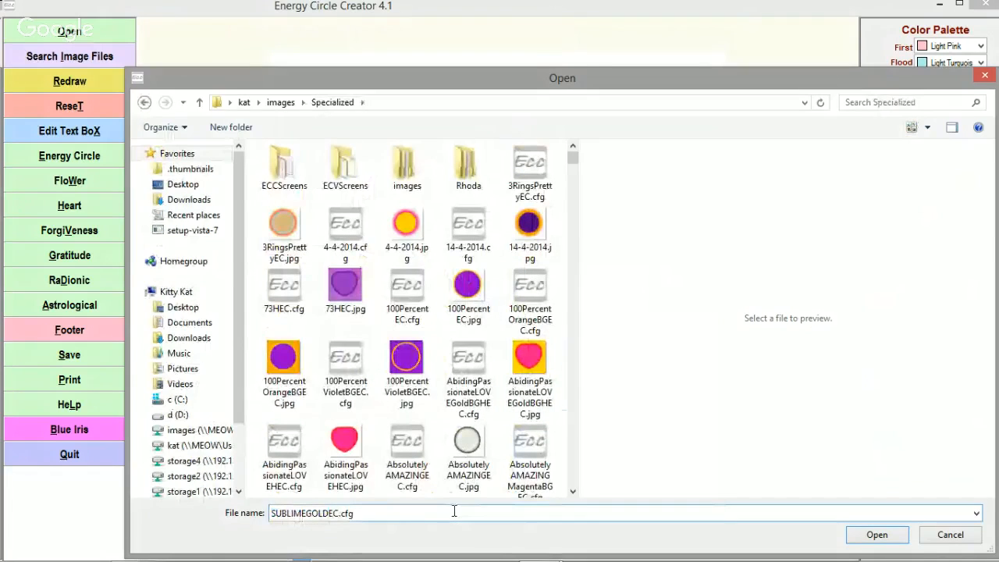
pyautogui.click(876, 535)
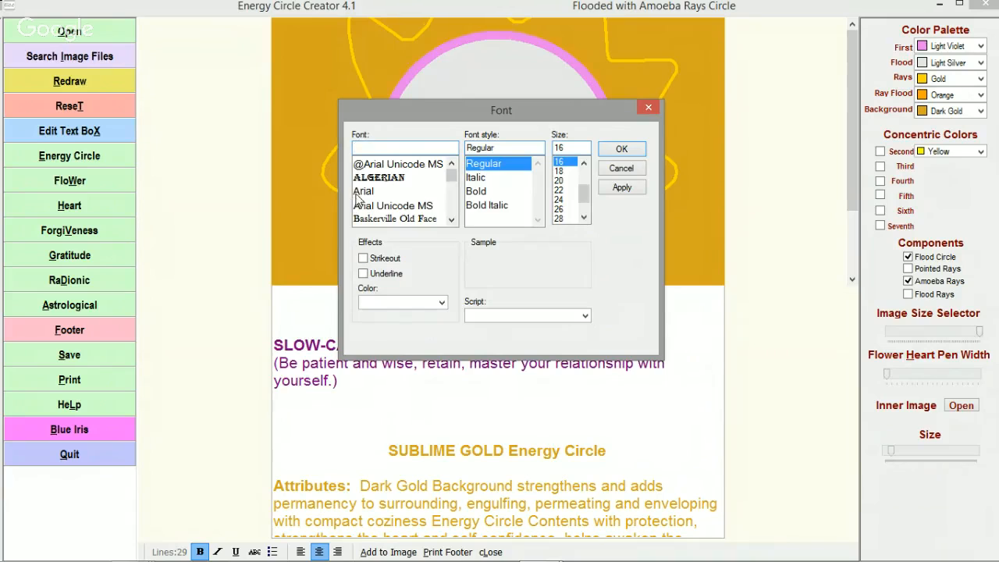
# Style the text in dark gold Arial Regular with bold title and switchphrase, then switch to Chrome
pyautogui.click(364, 191)
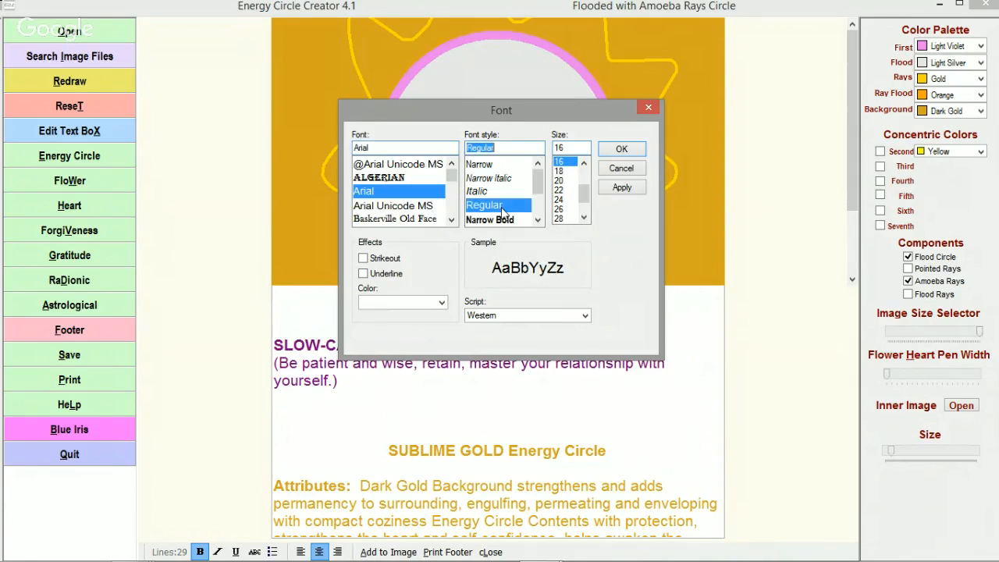
pyautogui.click(441, 302)
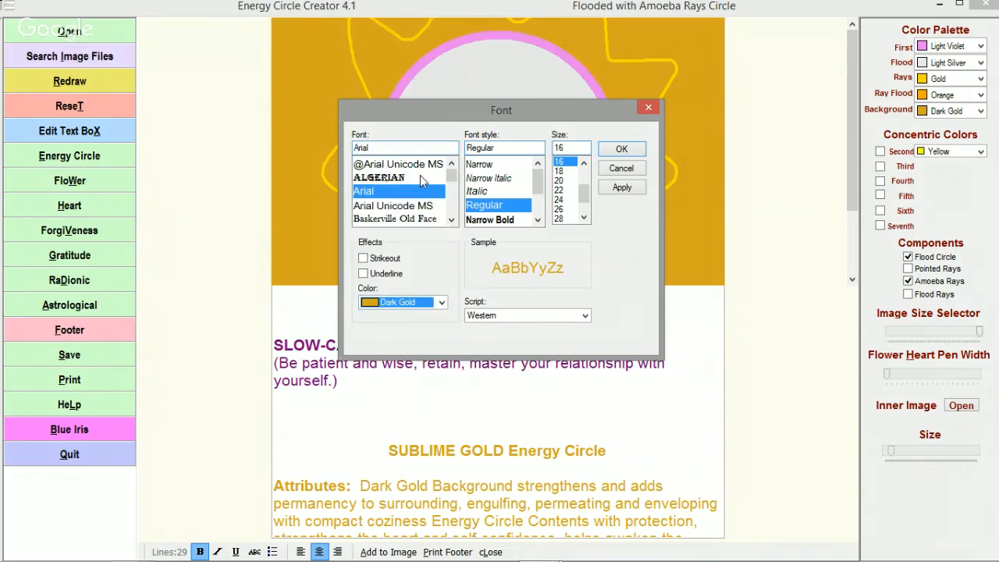
pyautogui.click(621, 187)
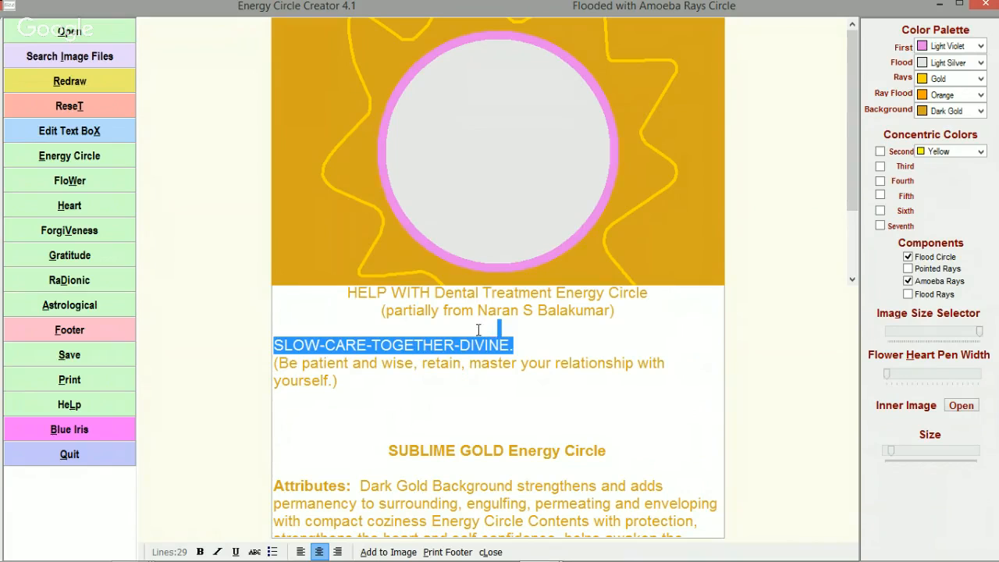
pyautogui.click(200, 552)
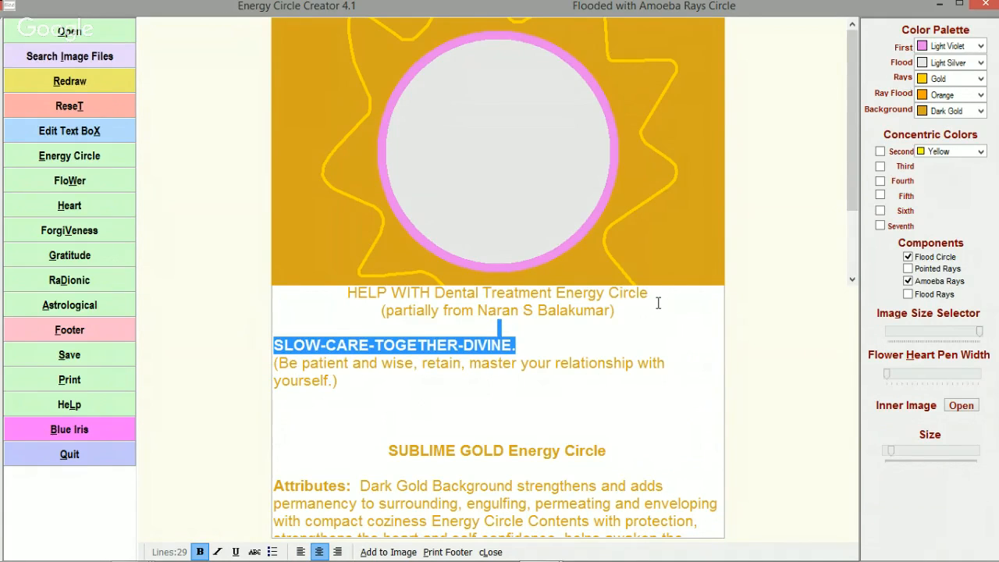
pyautogui.click(677, 298)
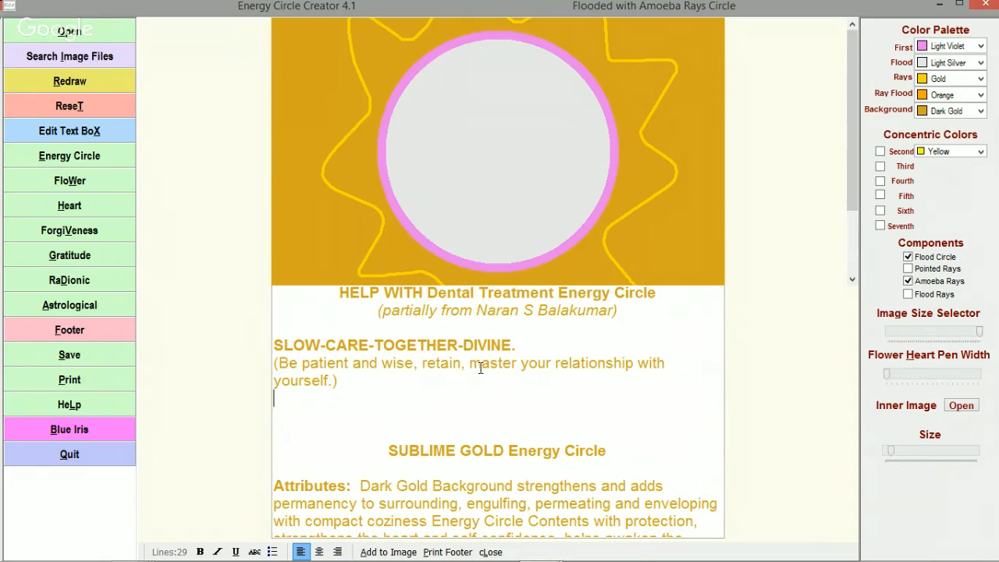
pyautogui.press('alt+tab')
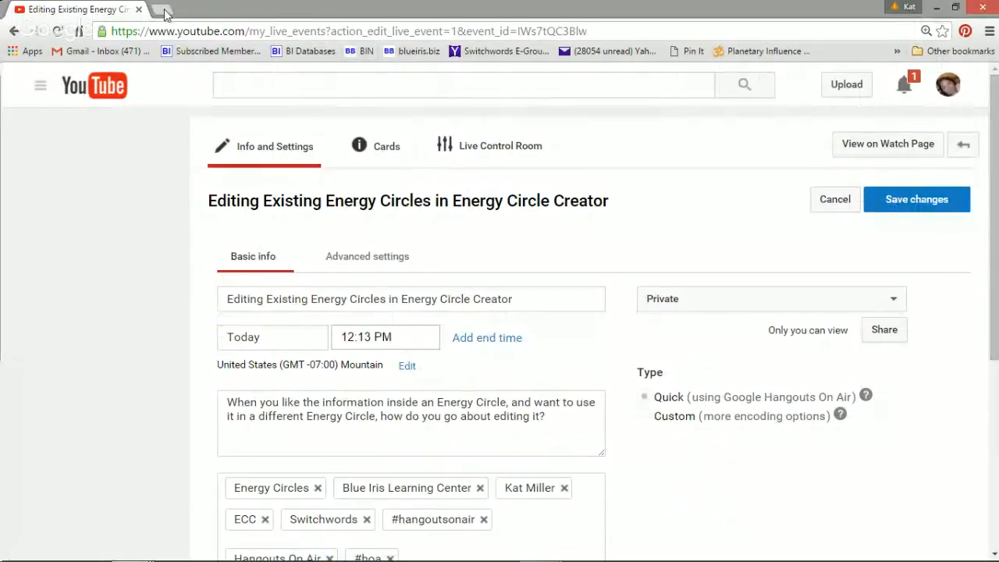
# Query the Blue Iris Healing Numbers database for emerald entries
pyautogui.click(164, 14)
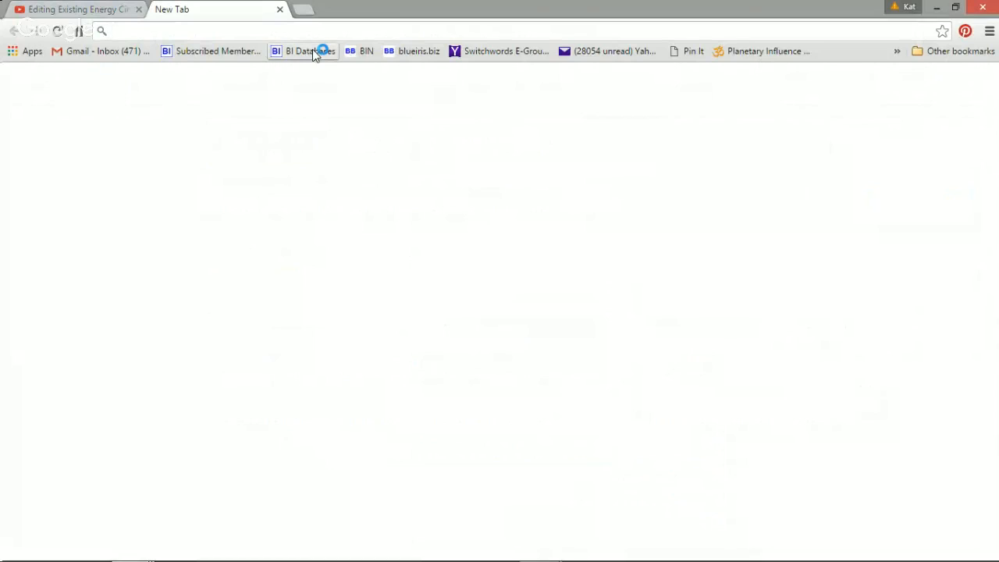
pyautogui.click(302, 51)
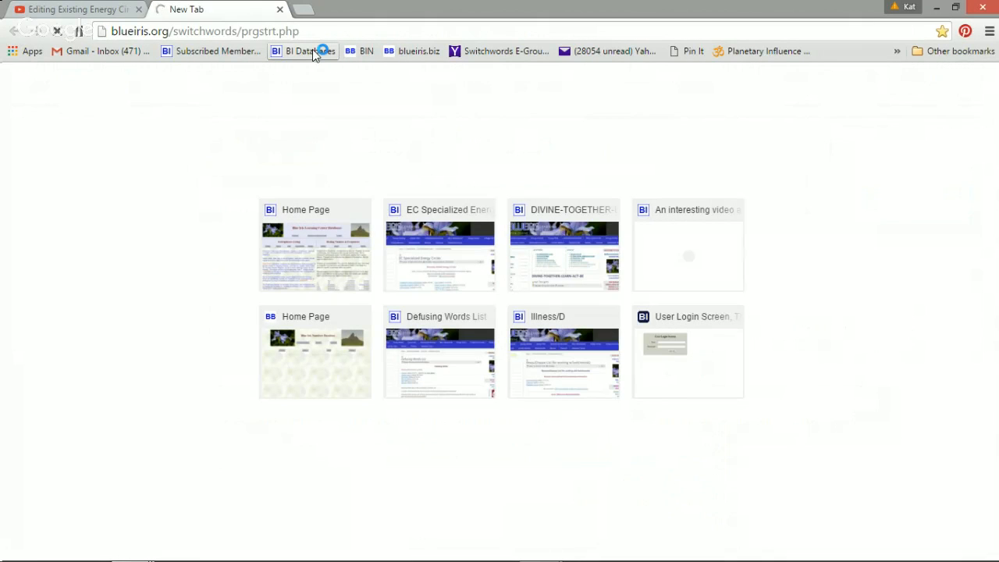
pyautogui.click(303, 51)
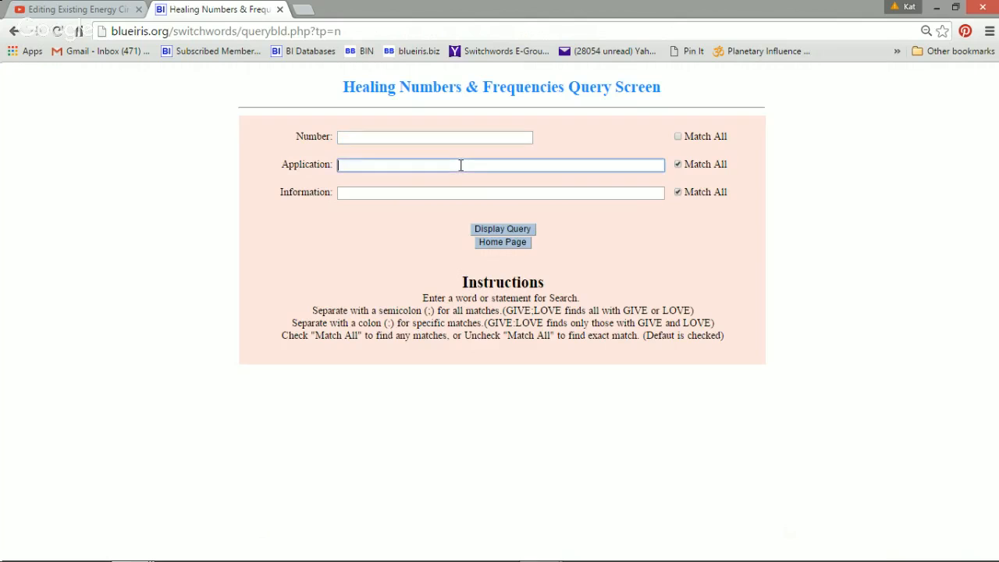
pyautogui.write('emera')
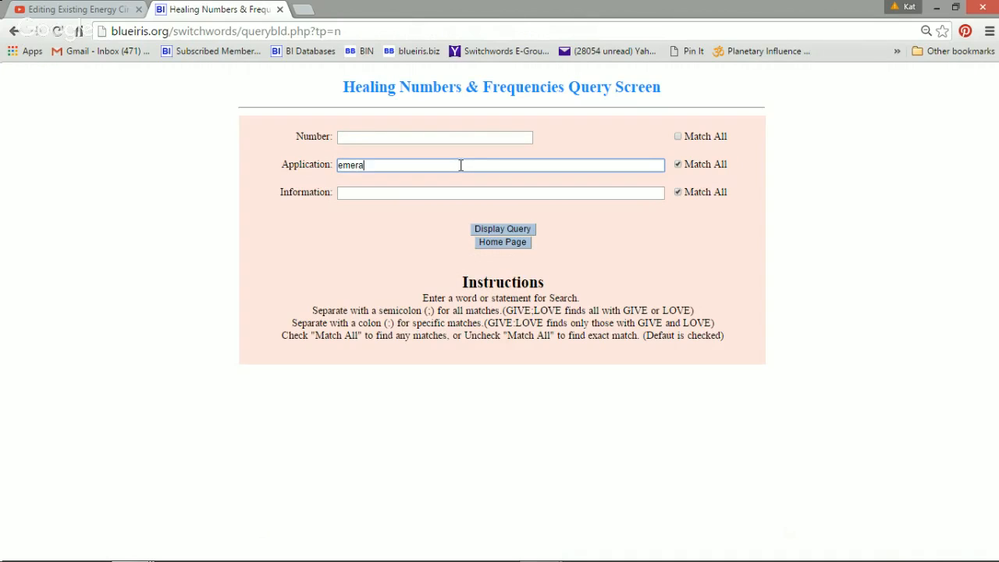
pyautogui.click(502, 229)
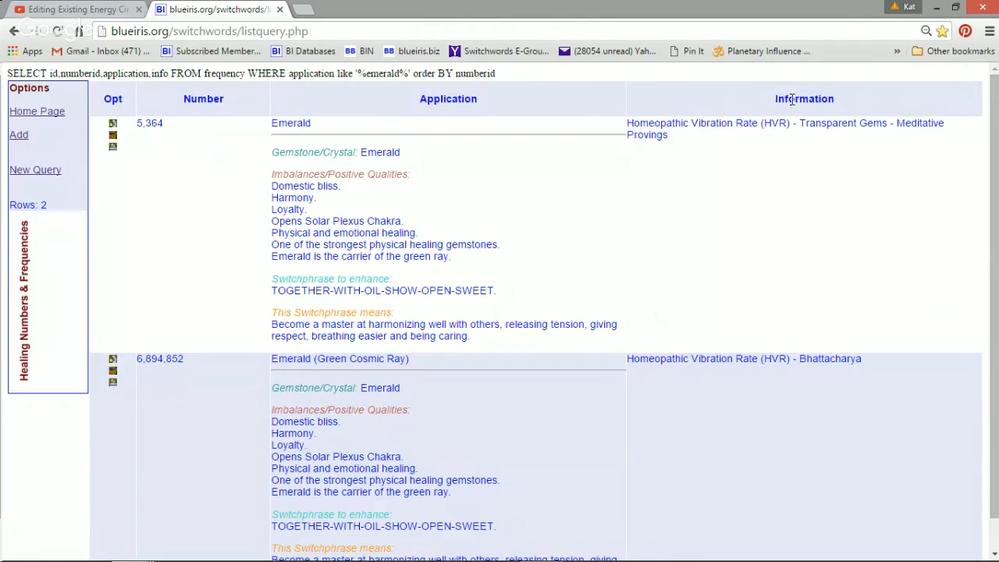
pyautogui.moveTo(755, 127)
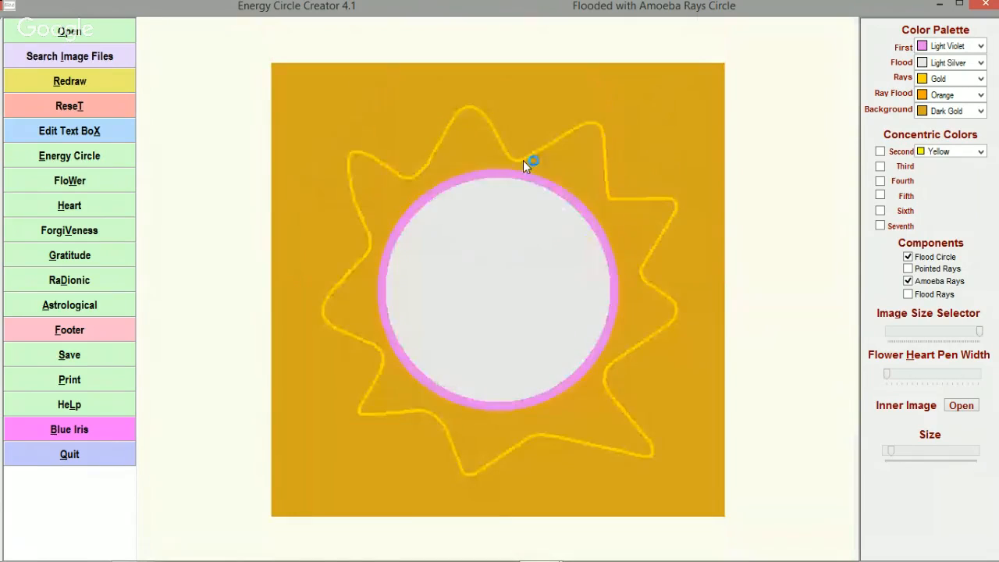
# Add TOGETHER-WITH-OIL-SHOW-OPEN-SWEET and a bold italic SLOW-CARE-TOGETHER-DIVINE. to the text box
pyautogui.click(69, 131)
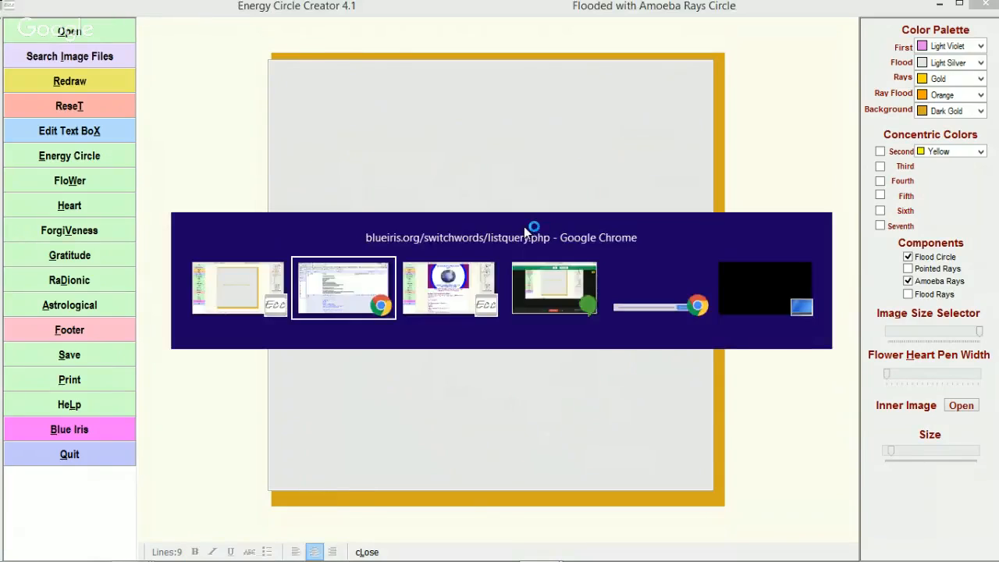
pyautogui.click(343, 287)
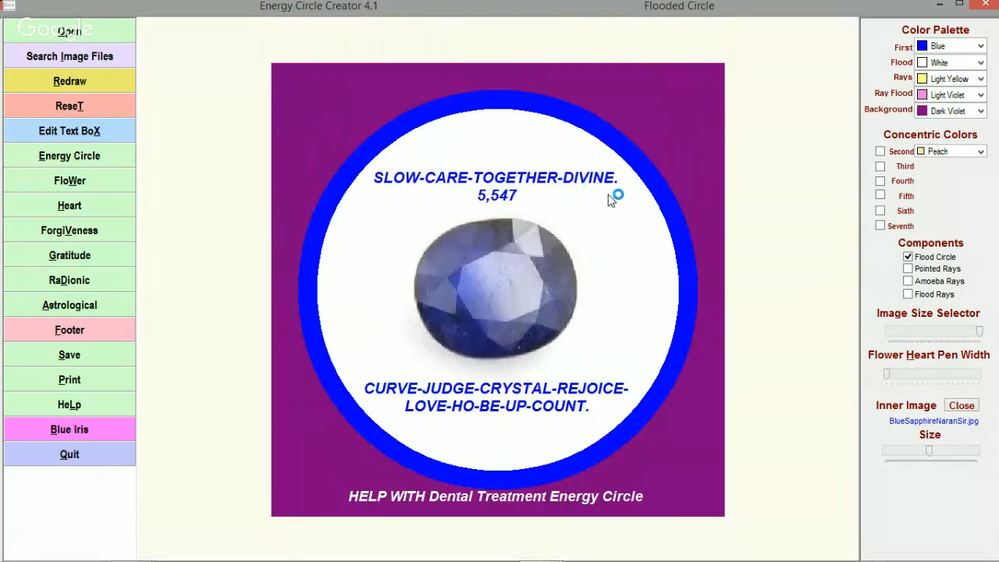
pyautogui.click(69, 130)
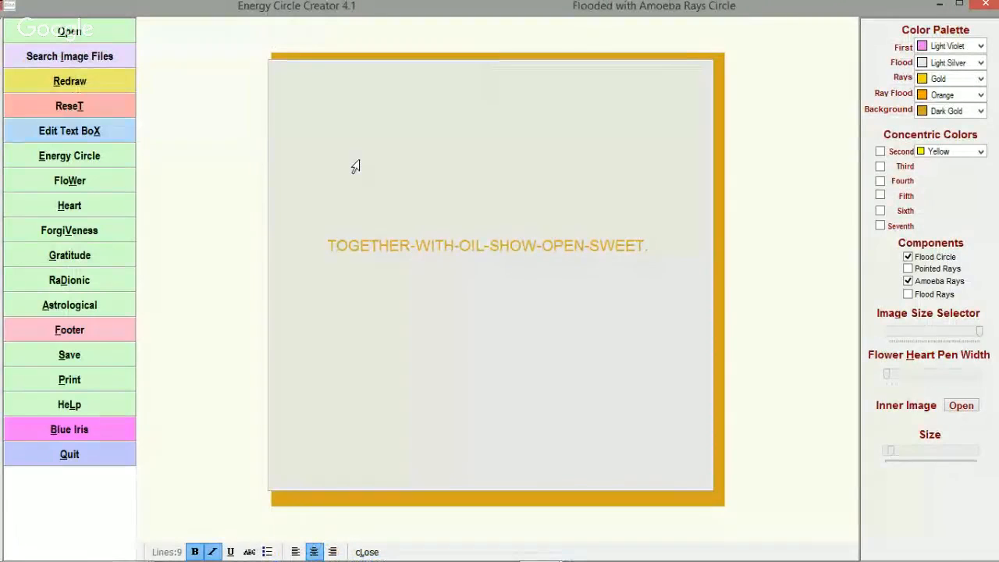
pyautogui.write('SLOW-CARE-TOGETHER-DIVINE.')
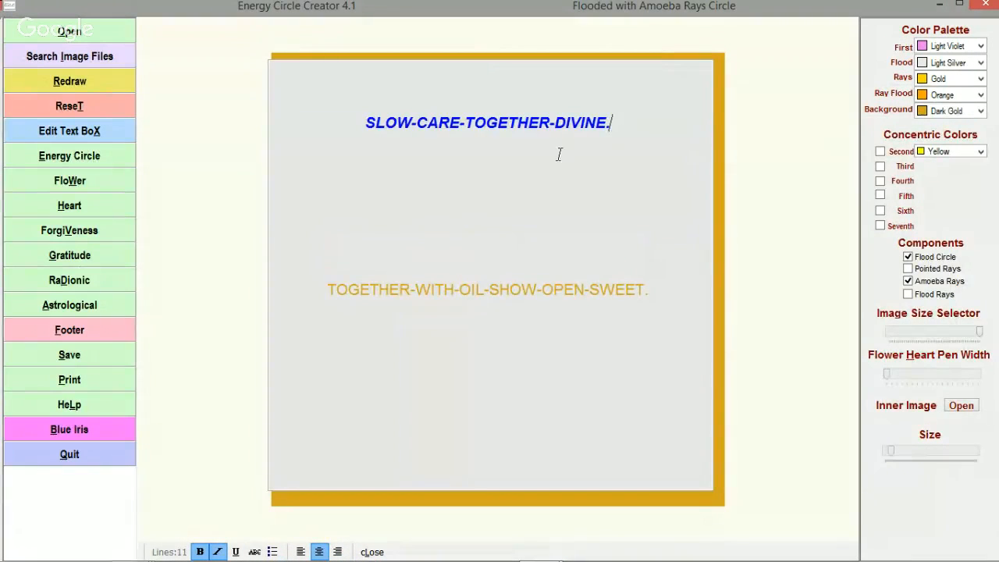
pyautogui.moveTo(414, 115)
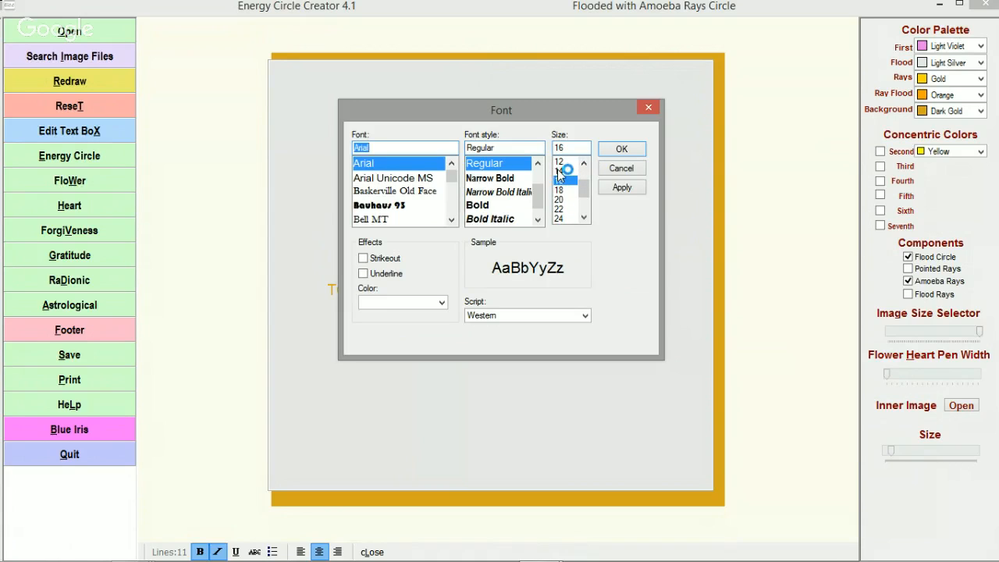
# Choose the font size for the TOGETHER-WITH-OIL-SHOW-OPEN-SWEET switchphrase
pyautogui.click(441, 302)
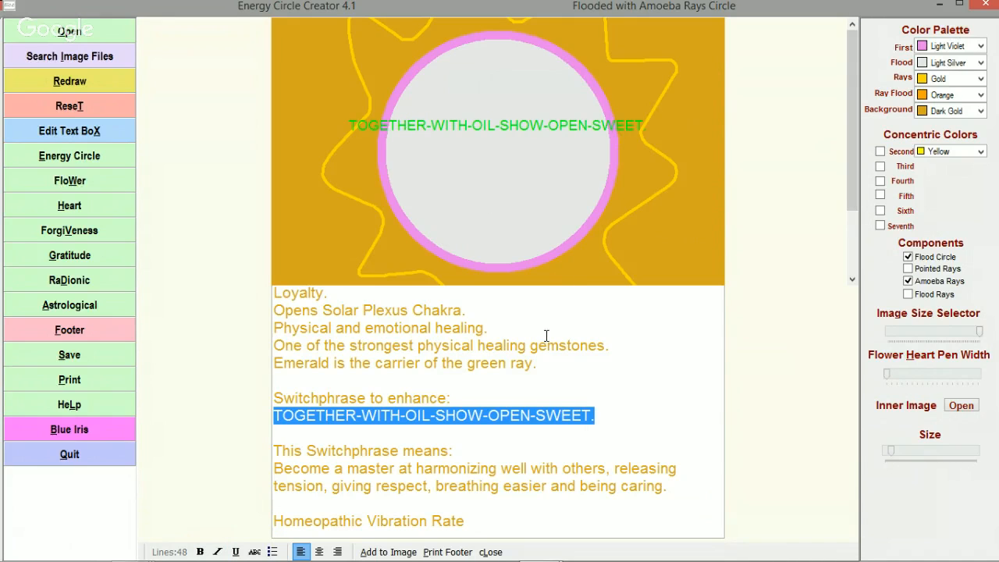
# Delete the emerald notes, keeping both switchphrases and the number 5,364
pyautogui.click(537, 345)
pyautogui.write('5,364')
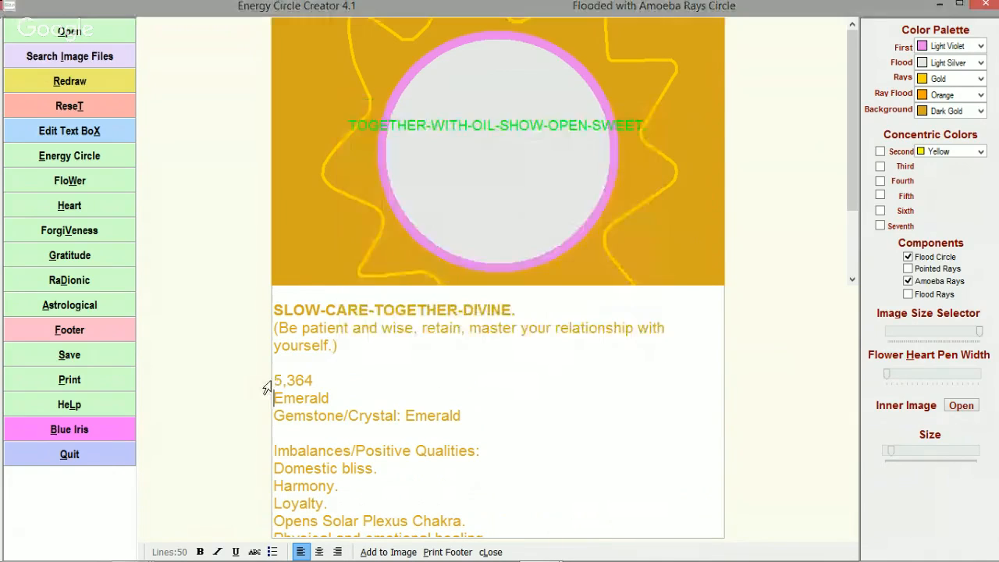
pyautogui.doubleClick(293, 380)
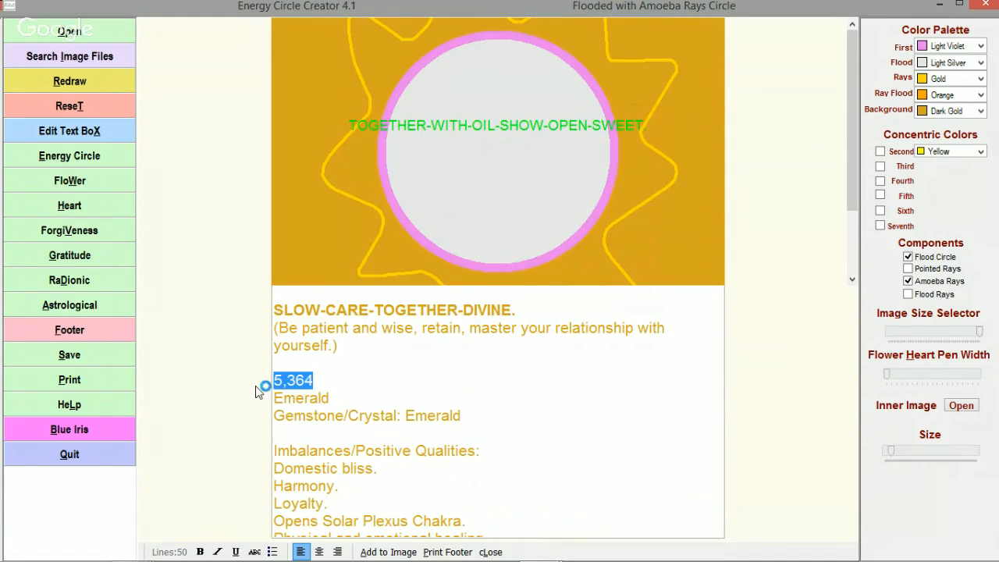
pyautogui.moveTo(529, 219)
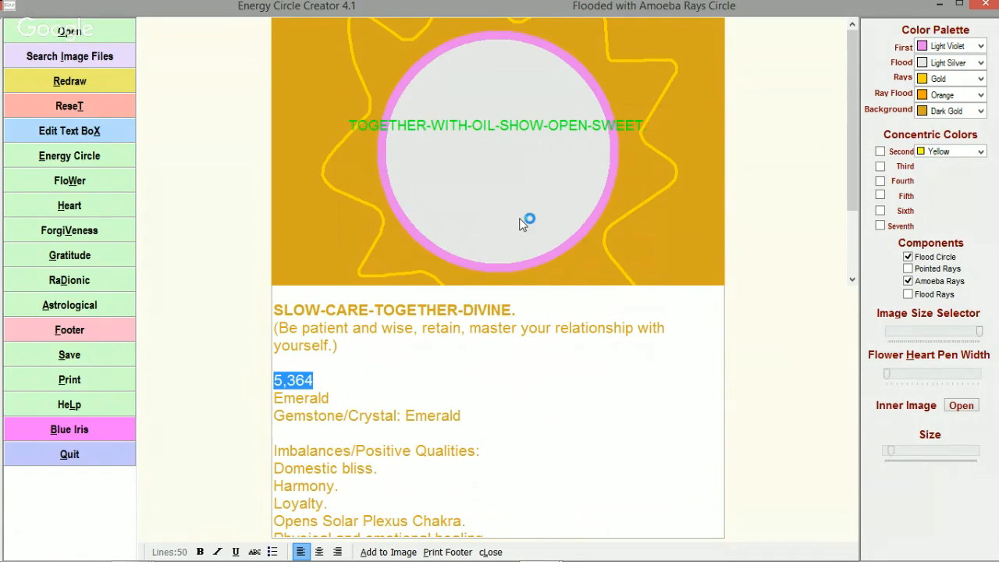
pyautogui.moveTo(543, 105)
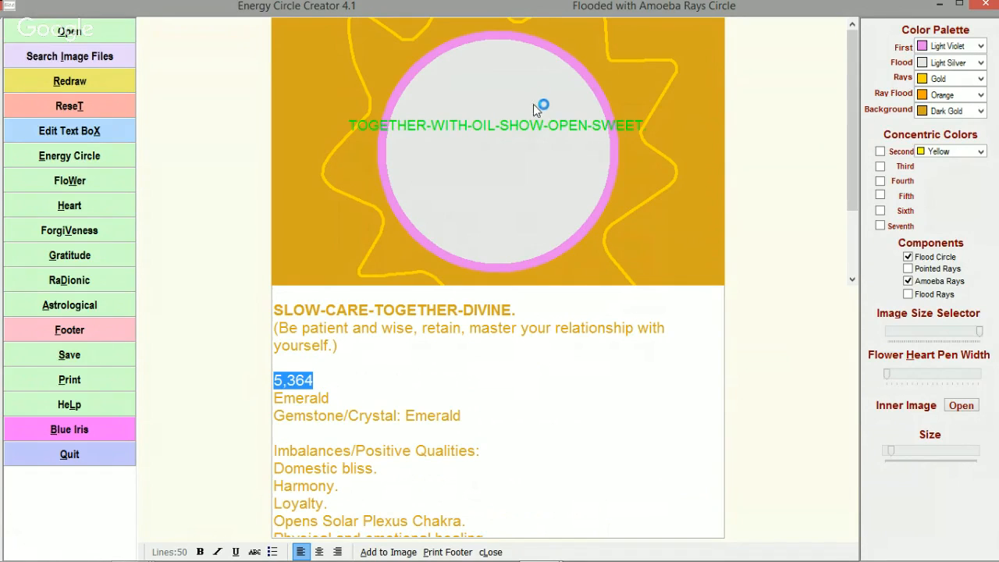
pyautogui.click(69, 131)
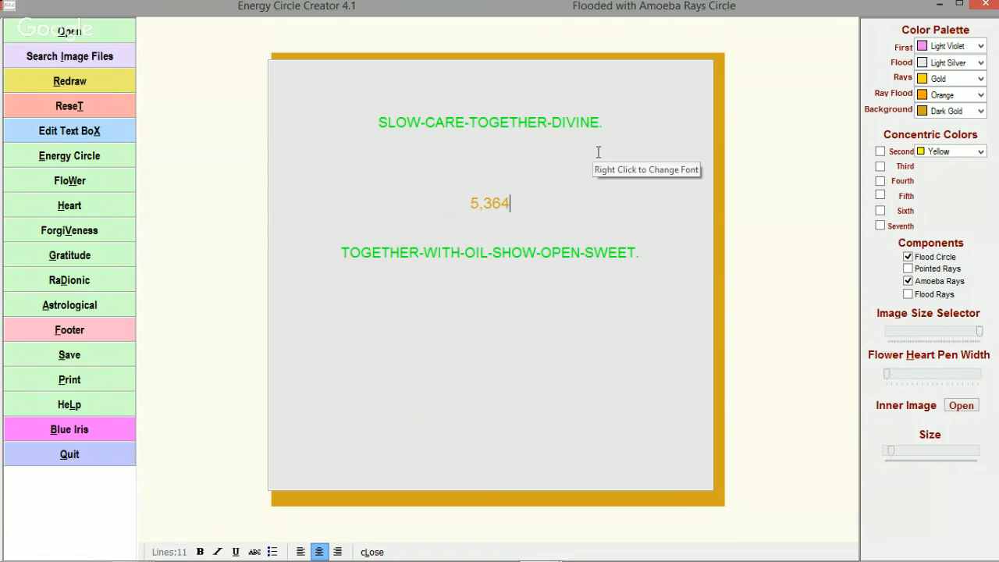
# Apply green Arial Bold Italic 14 to all the circle's text
pyautogui.tripleClick(490, 122)
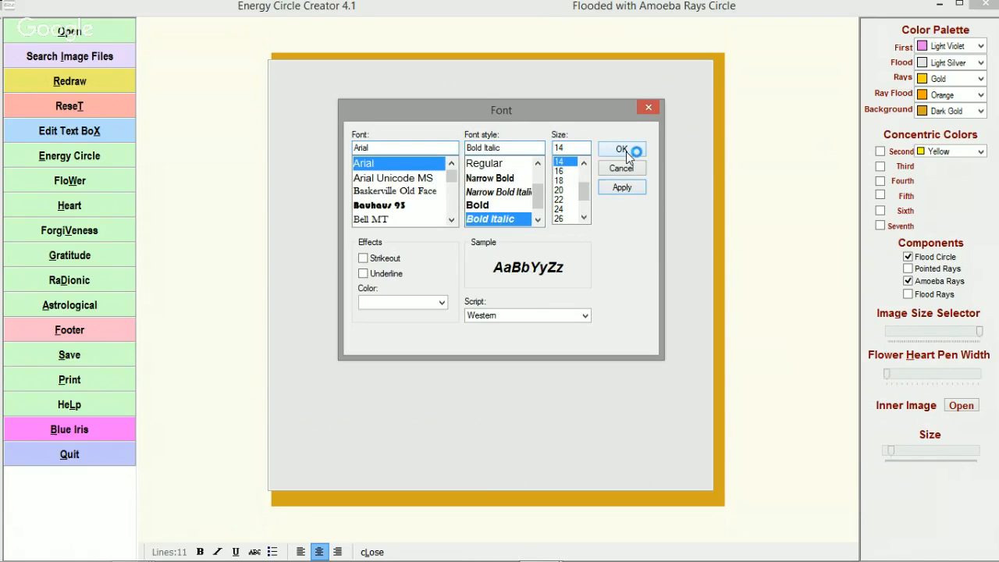
pyautogui.click(620, 149)
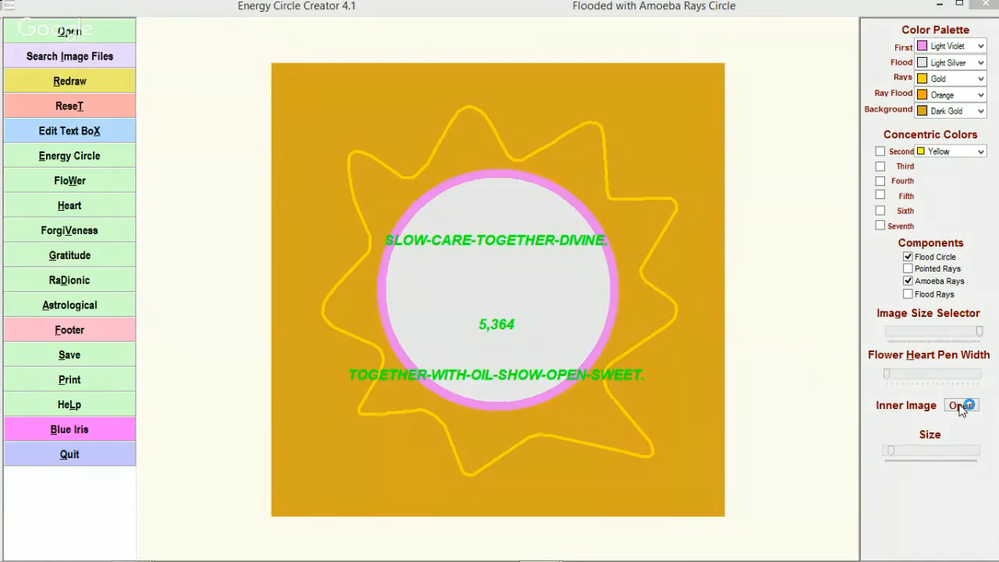
# Load the emerald picture file as the circle's inner image
pyautogui.click(960, 405)
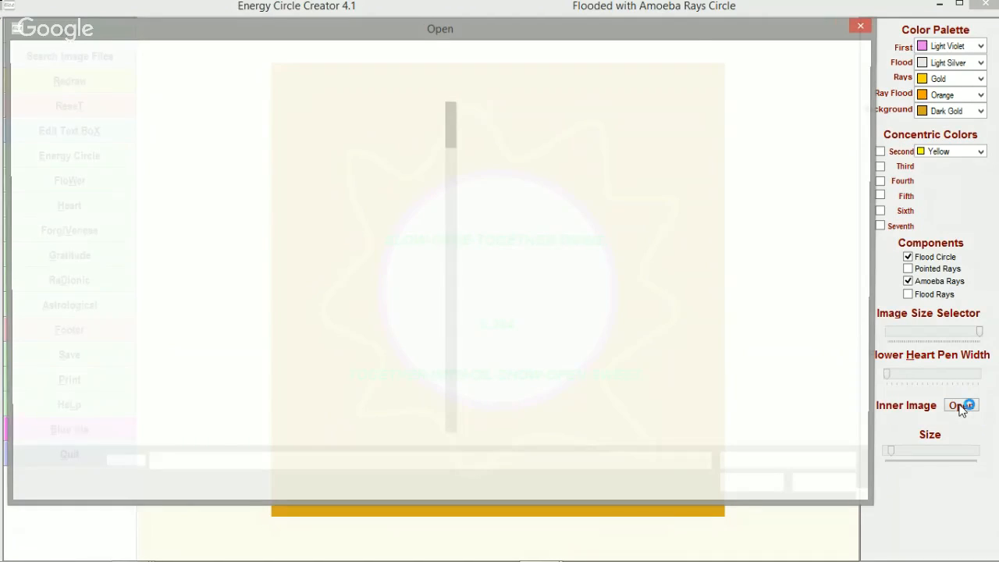
pyautogui.click(960, 405)
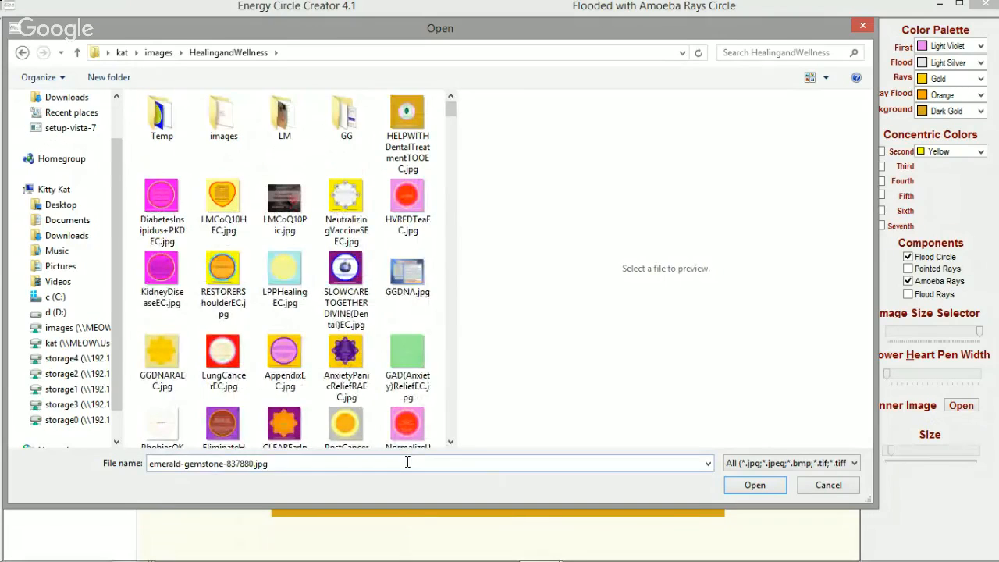
pyautogui.write('emer')
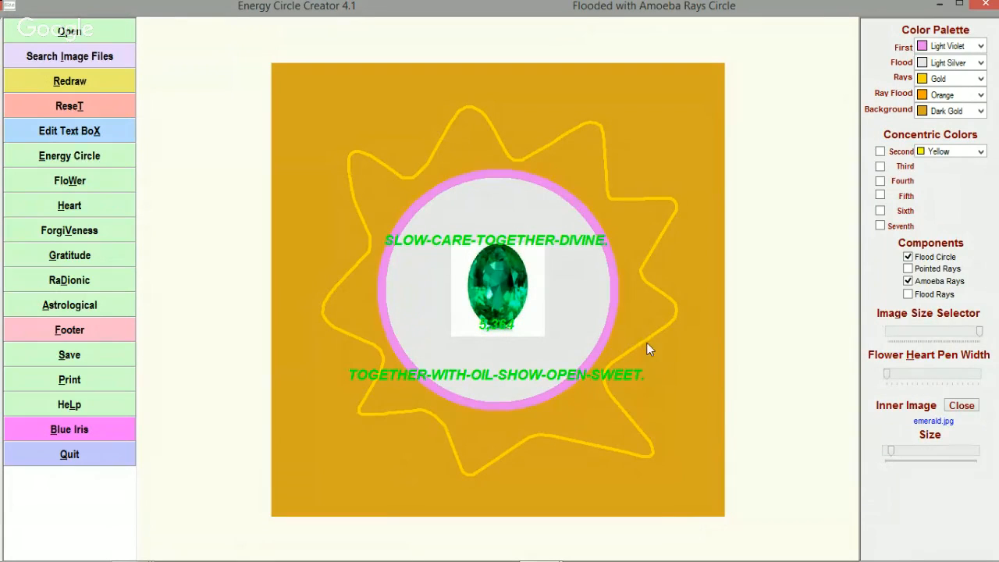
# Edit the text and redraw previews to check its placement around the emerald
pyautogui.click(70, 131)
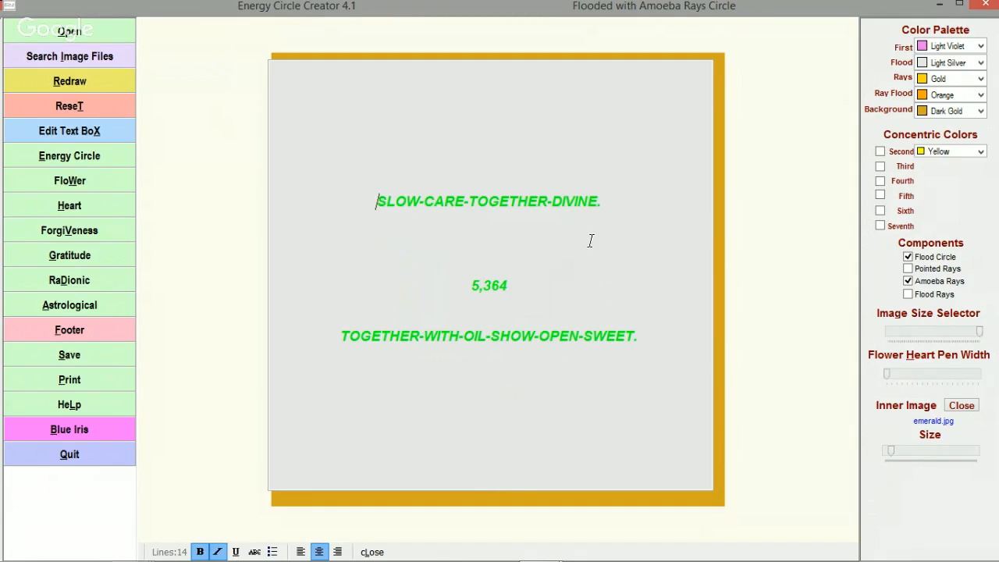
pyautogui.click(70, 80)
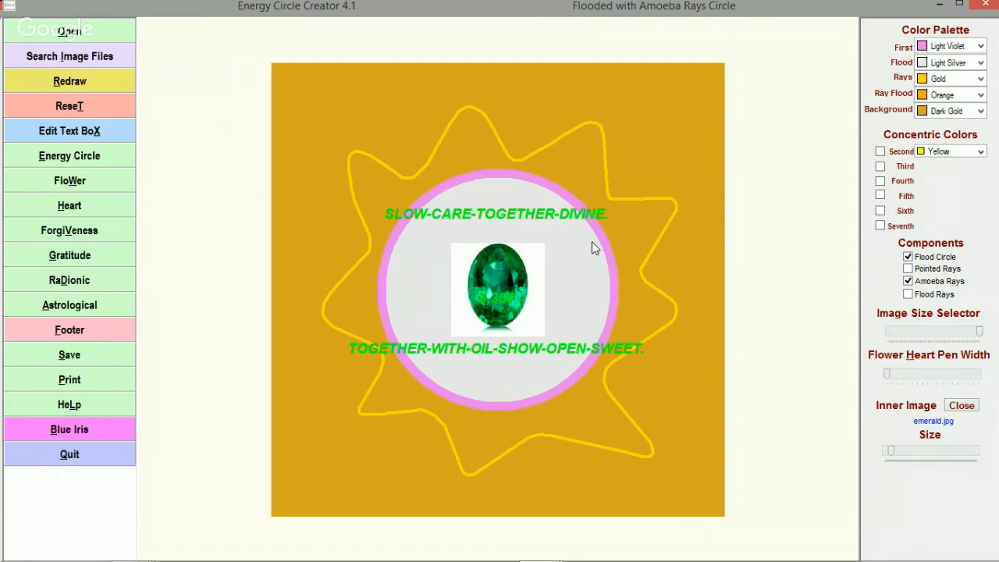
pyautogui.click(70, 131)
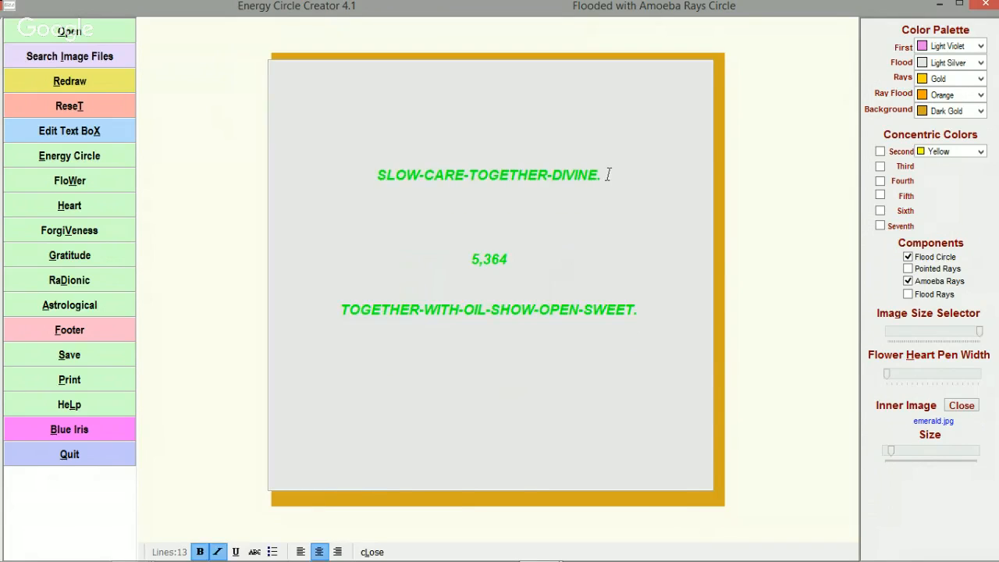
pyautogui.click(69, 156)
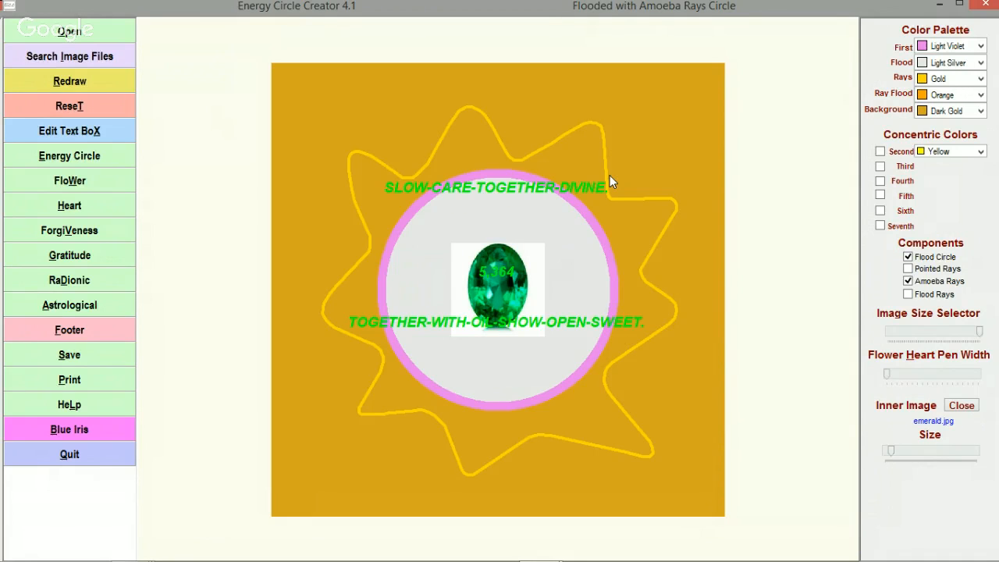
pyautogui.click(69, 130)
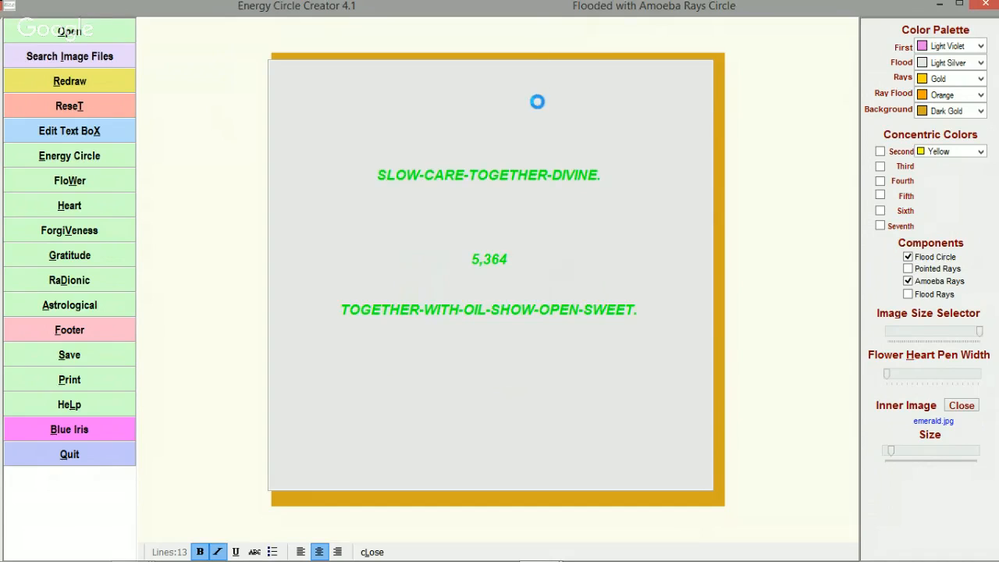
# Reduce the text to a much smaller font size
pyautogui.click(493, 75)
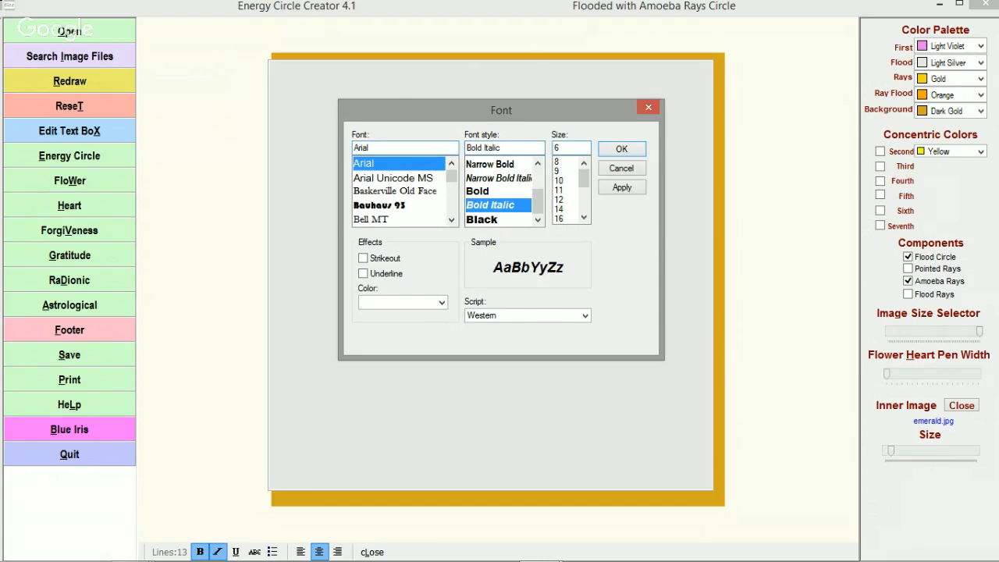
pyautogui.click(622, 187)
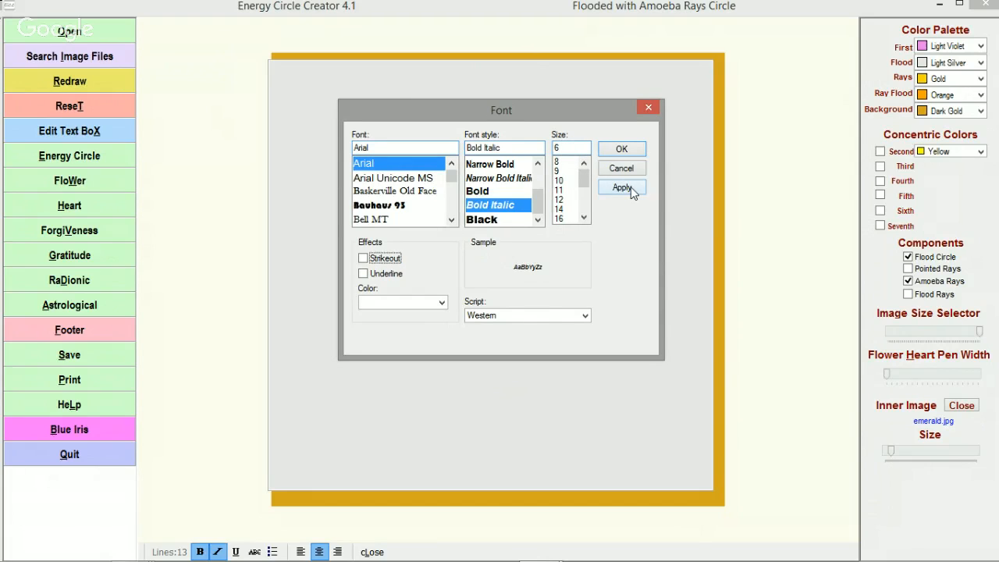
pyautogui.click(622, 188)
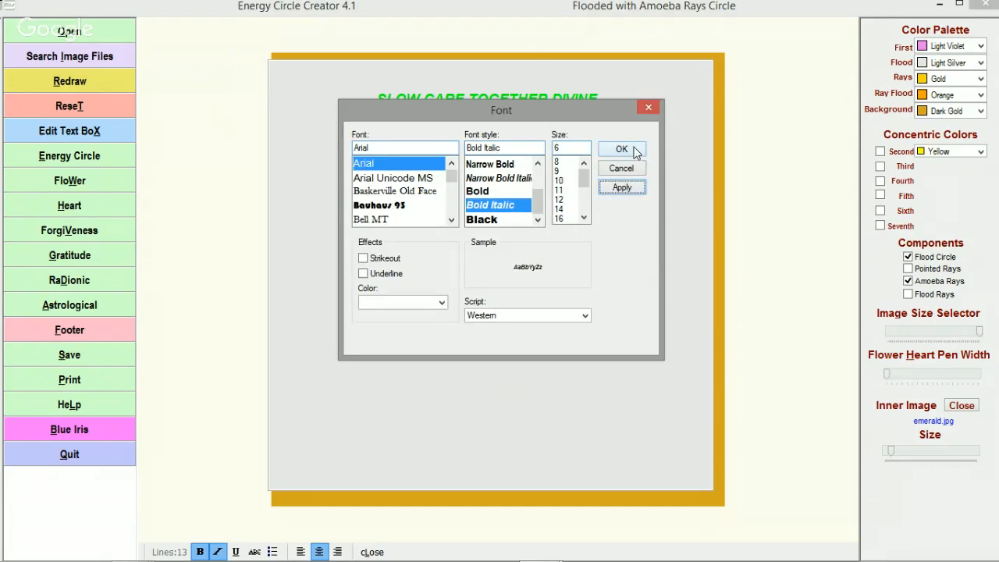
pyautogui.click(621, 149)
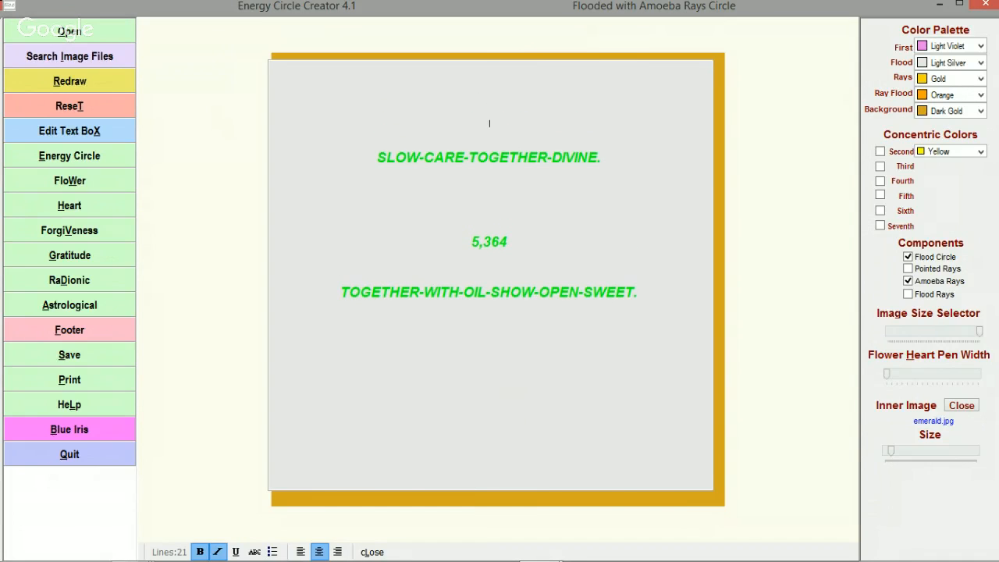
# Break the phrase after SLOW-CARE- and redraw the circle
pyautogui.click(69, 155)
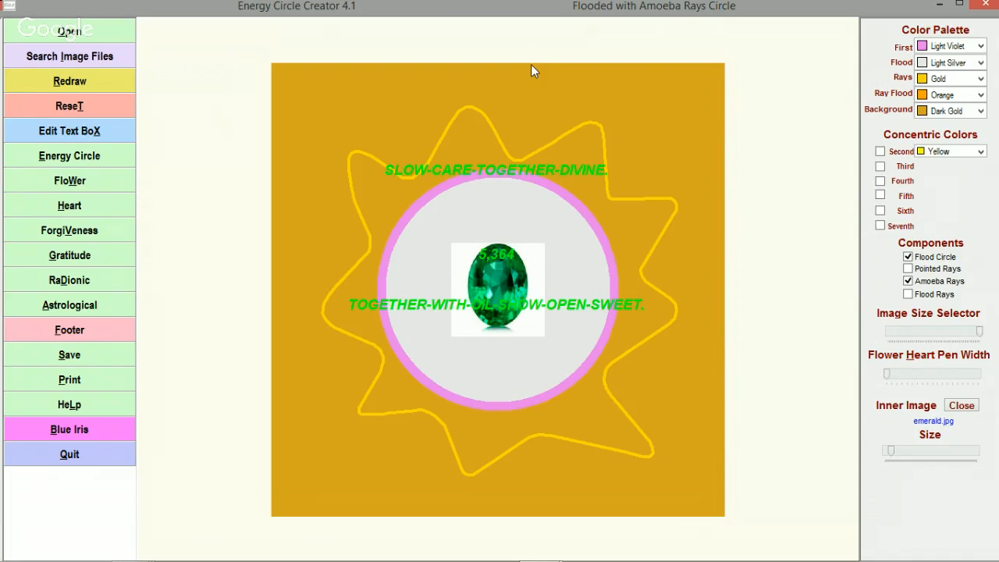
pyautogui.click(69, 131)
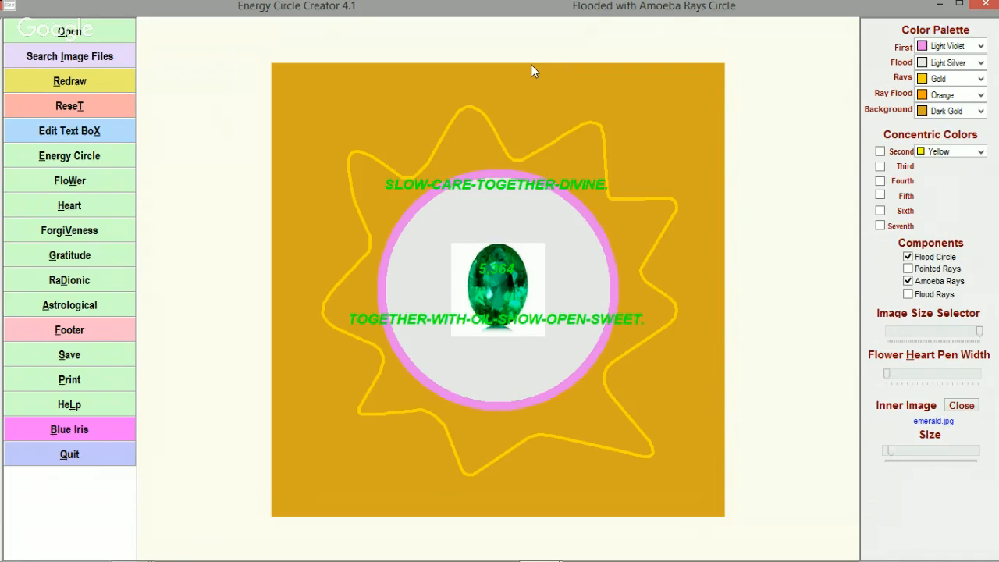
pyautogui.click(69, 130)
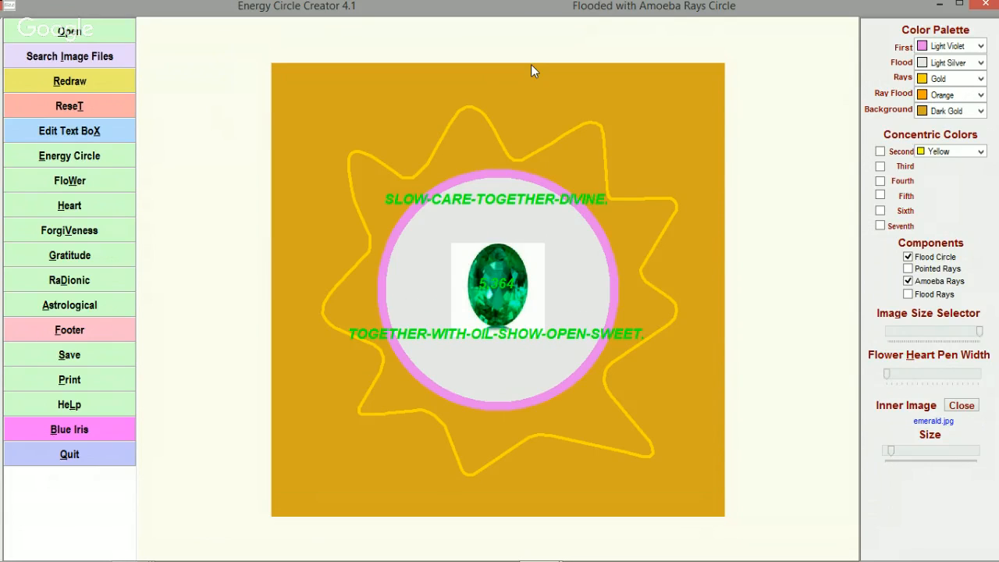
pyautogui.click(69, 131)
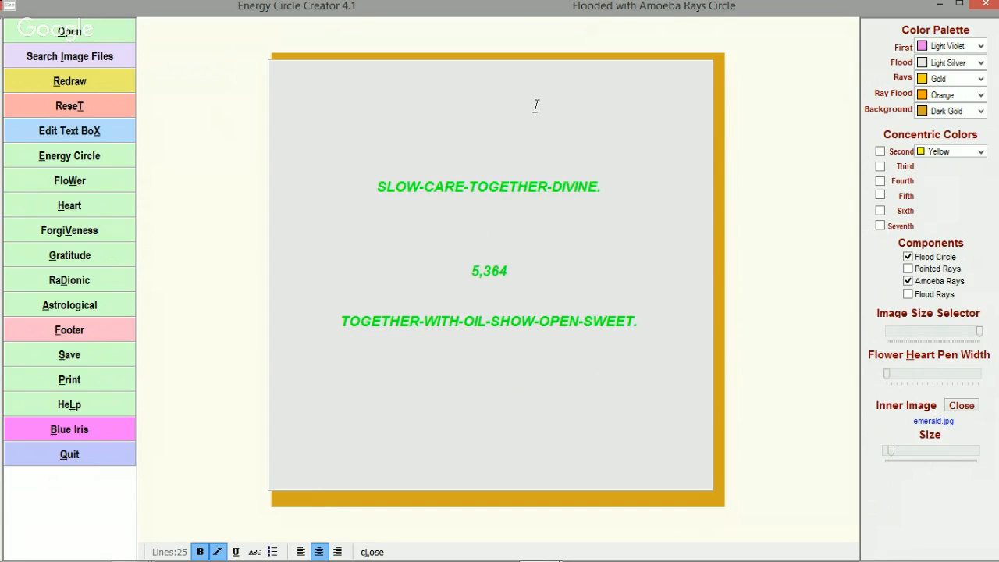
pyautogui.moveTo(470, 187)
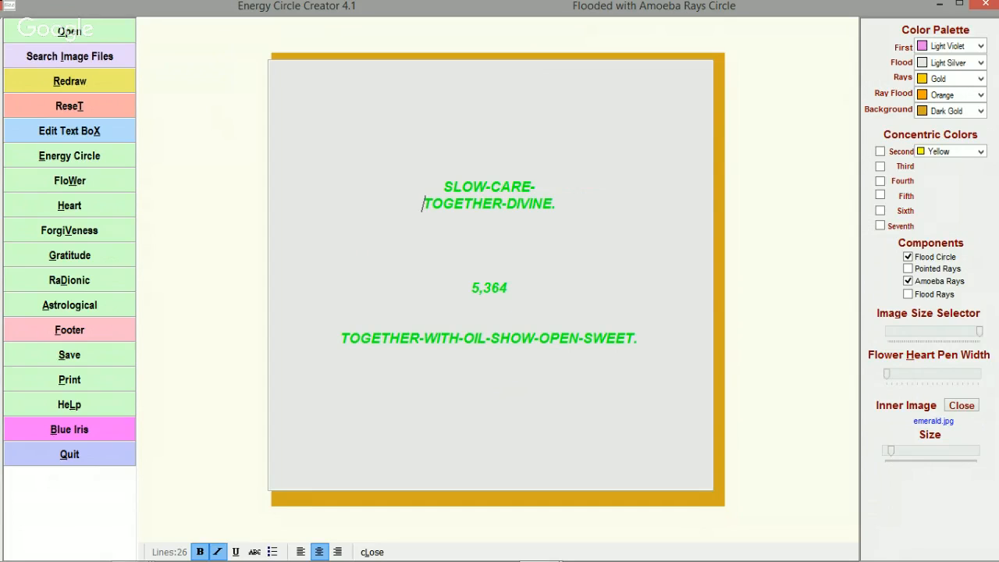
pyautogui.click(69, 80)
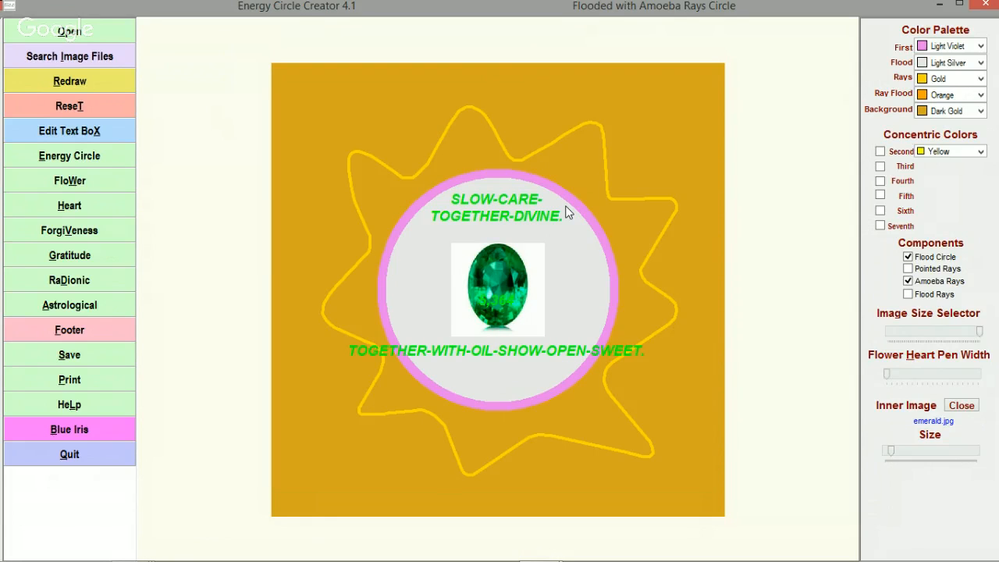
# Place 5,364 above the emerald and break the lower switchphrase after OIL- in the text box
pyautogui.click(69, 130)
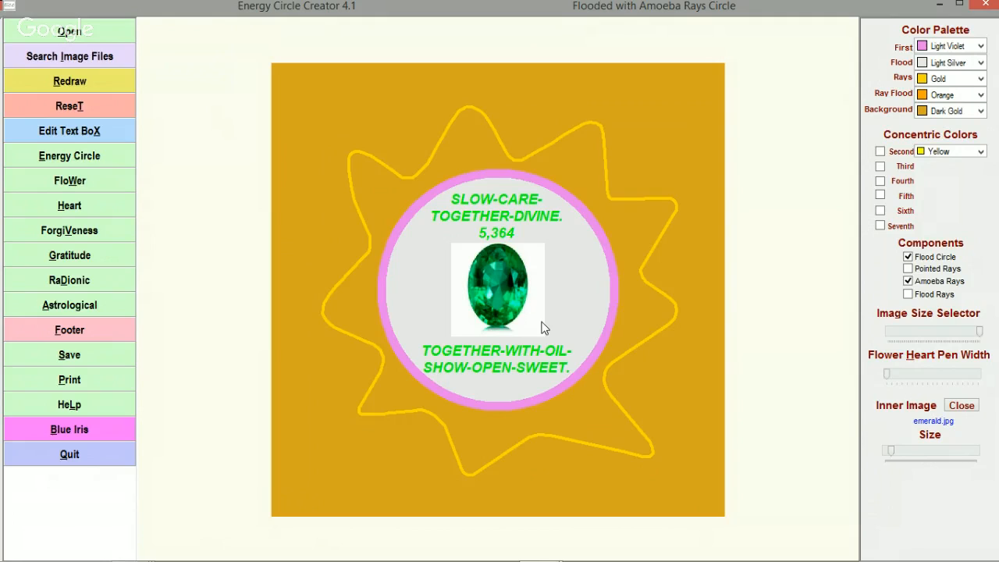
pyautogui.moveTo(499, 389)
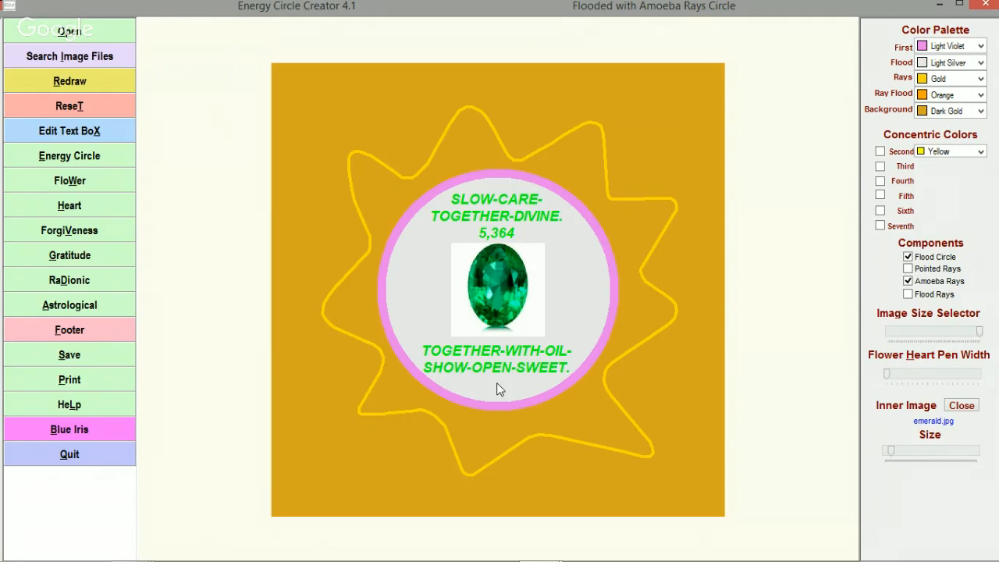
pyautogui.press('alt+tab')
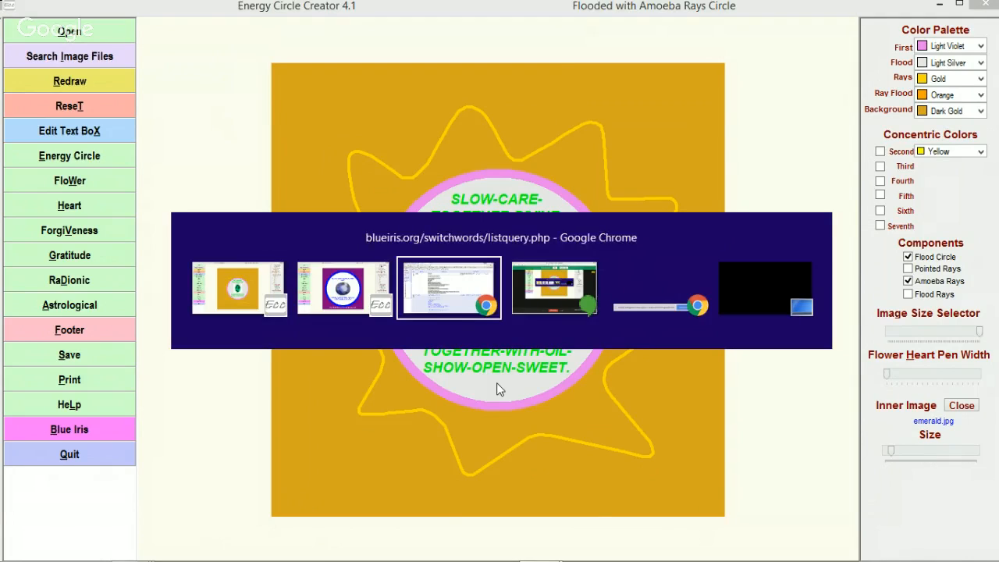